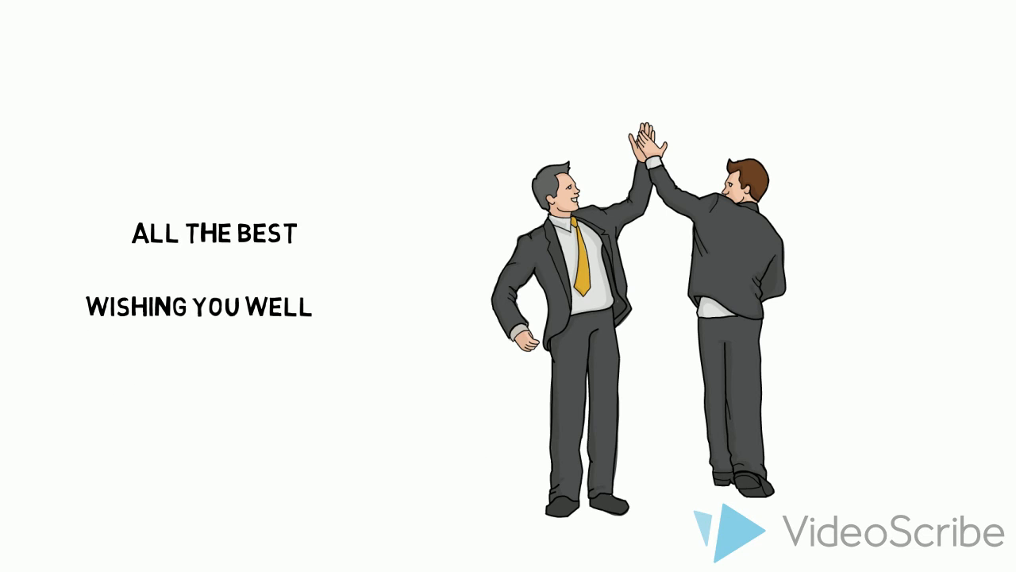
{"action": "type", "text": "CHEERS"}
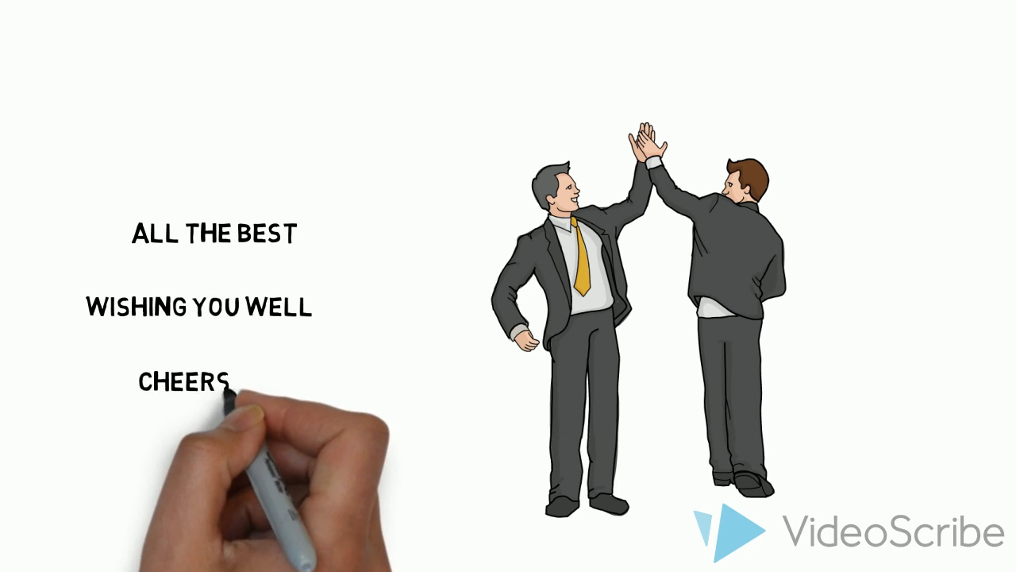